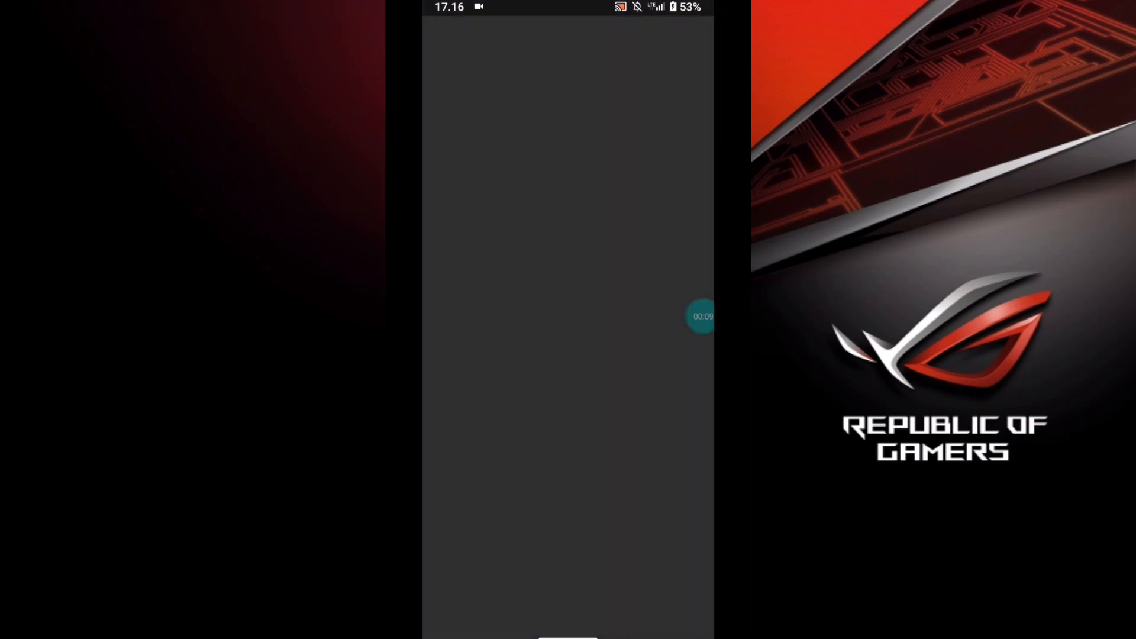
Show the action menu for Display Enhancer V1.1.0.zip in the Download folder.
{"action": "left_click", "coordinate": [699, 316]}
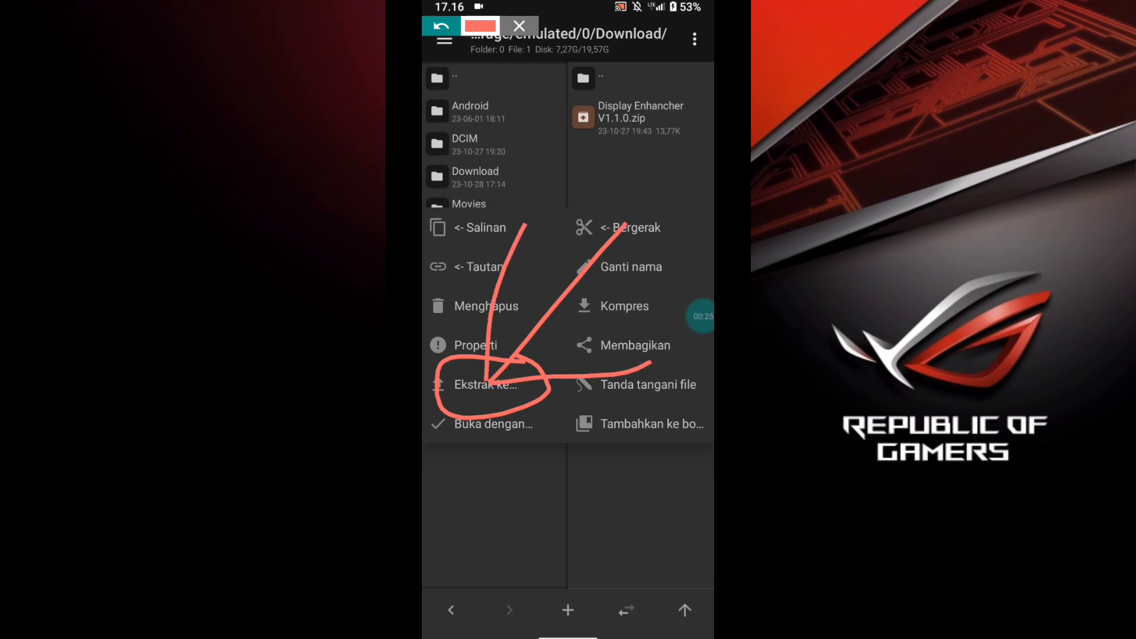
Extract the zip into the Display Enhancer V1.1.0/ folder, yielding Display Enhancer.apk.
{"action": "left_click", "coordinate": [486, 385]}
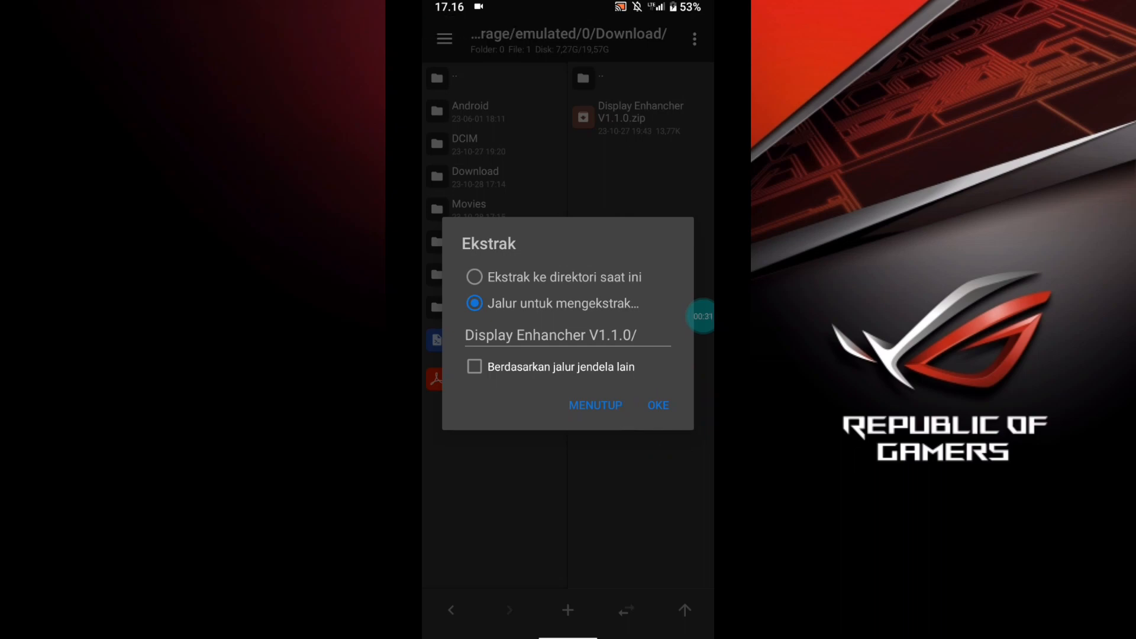
{"action": "left_click", "coordinate": [657, 404]}
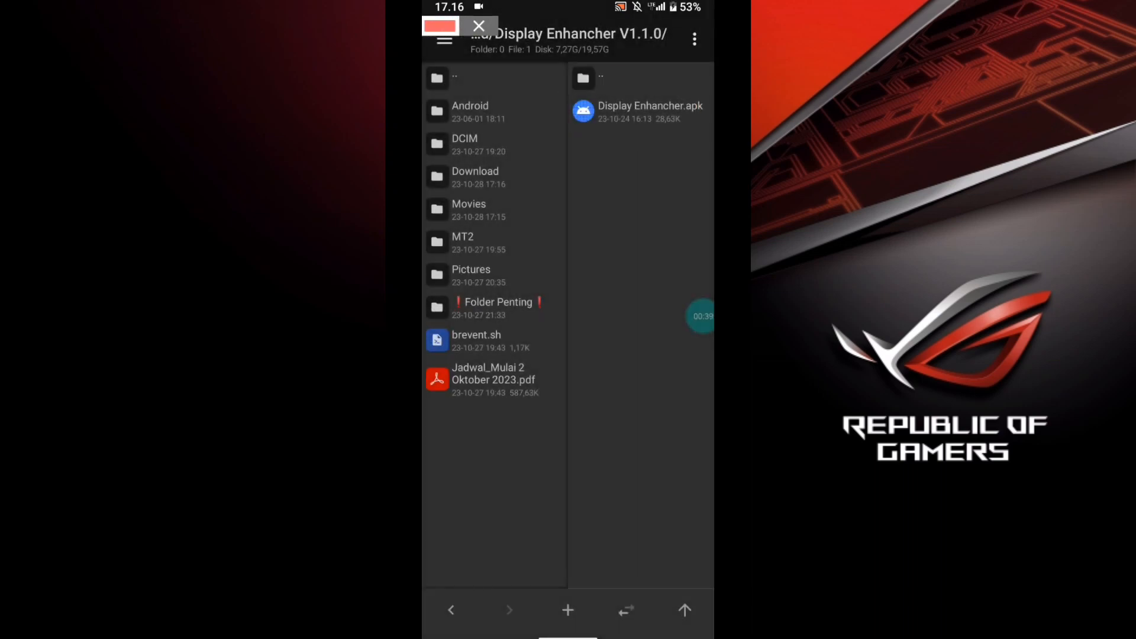
Install Display Enhancer from the extracted Display Enhancer.apk.
{"action": "left_click", "coordinate": [638, 111]}
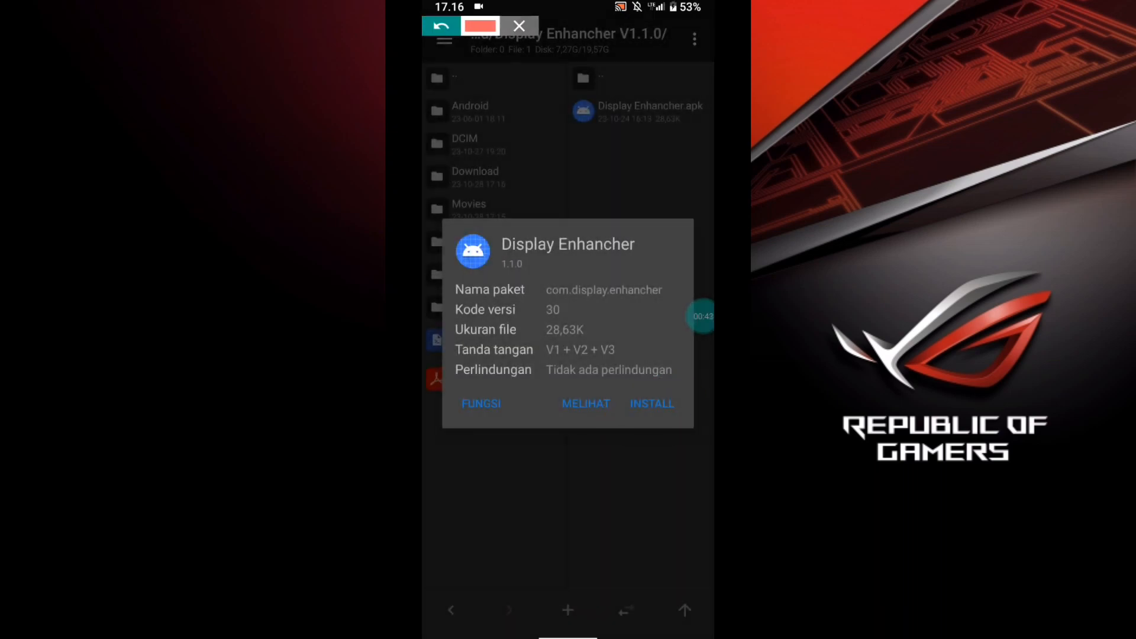
{"action": "left_click", "coordinate": [651, 403]}
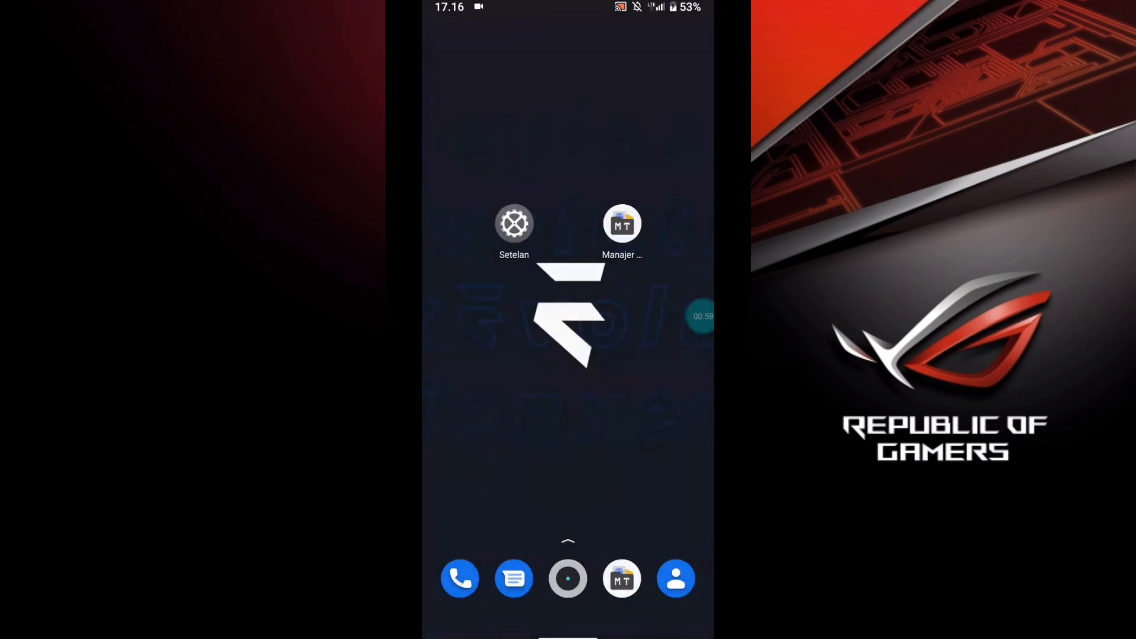
Reach Display Enhancer's app info page via Aplikasi & notifikasi and the full 49-app list.
{"action": "left_click", "coordinate": [514, 224]}
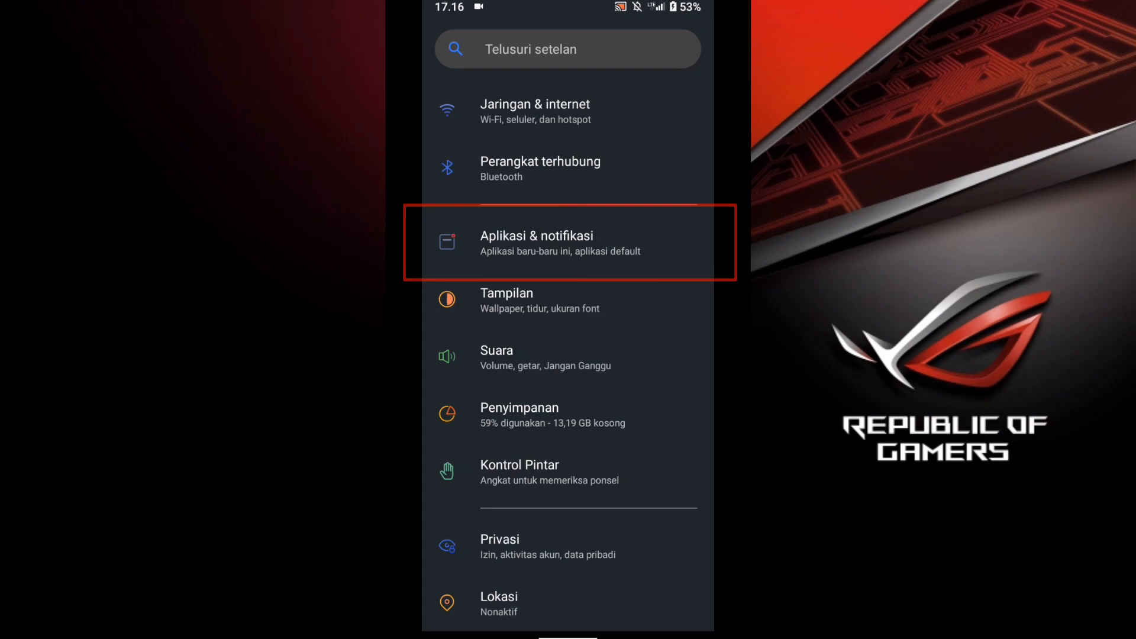
{"action": "left_click", "coordinate": [567, 242]}
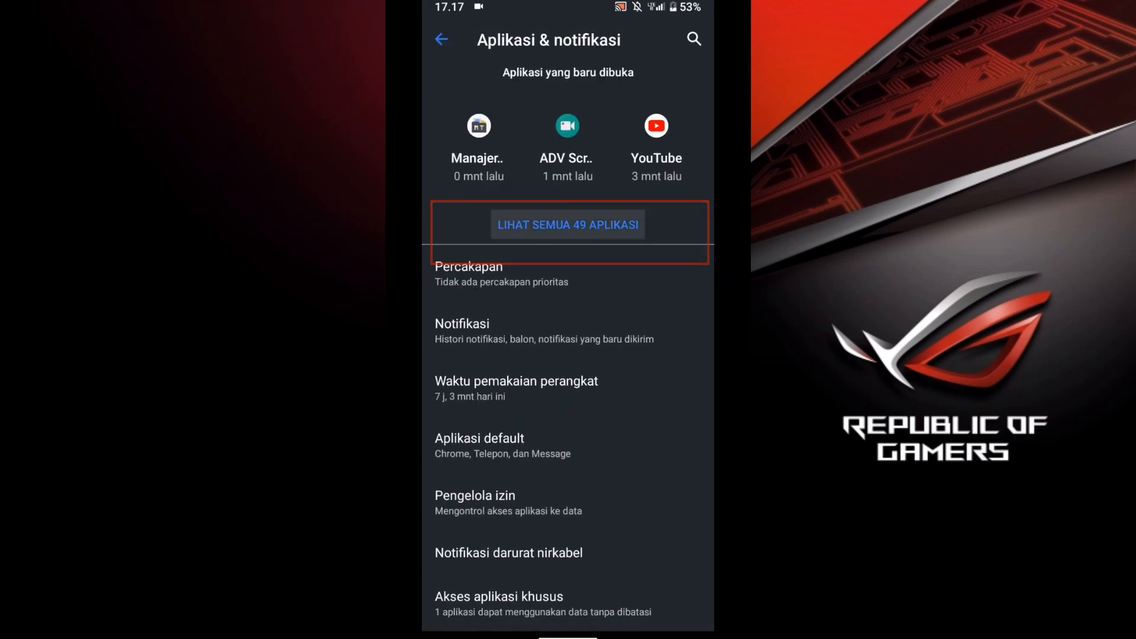
{"action": "left_click", "coordinate": [567, 224]}
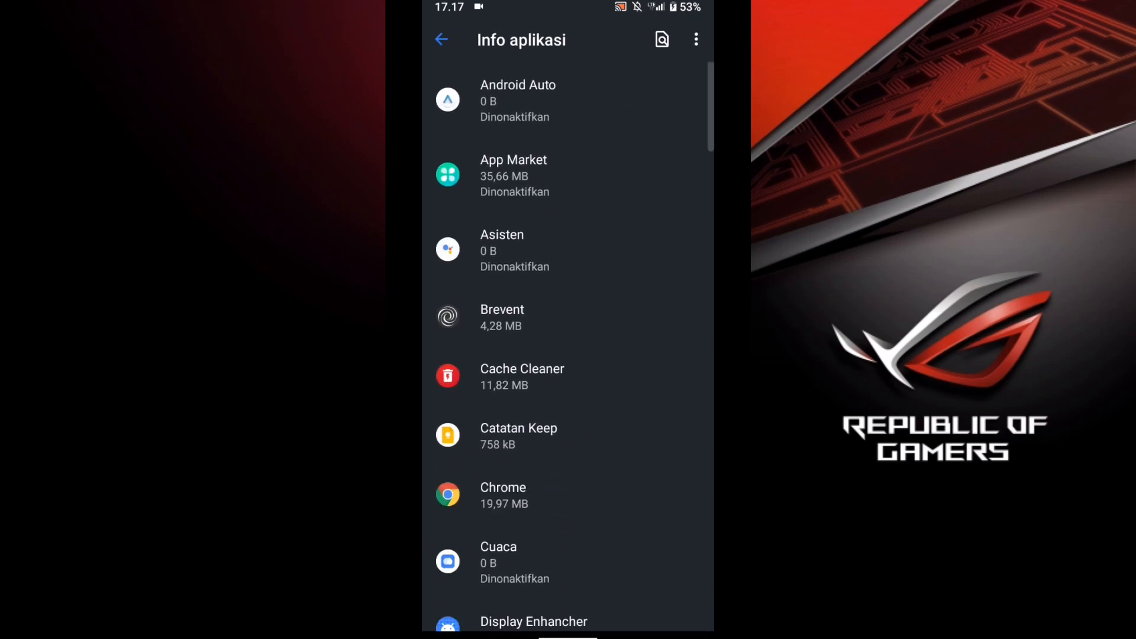
{"action": "scroll", "scroll_direction": "down", "scroll_amount": 3}
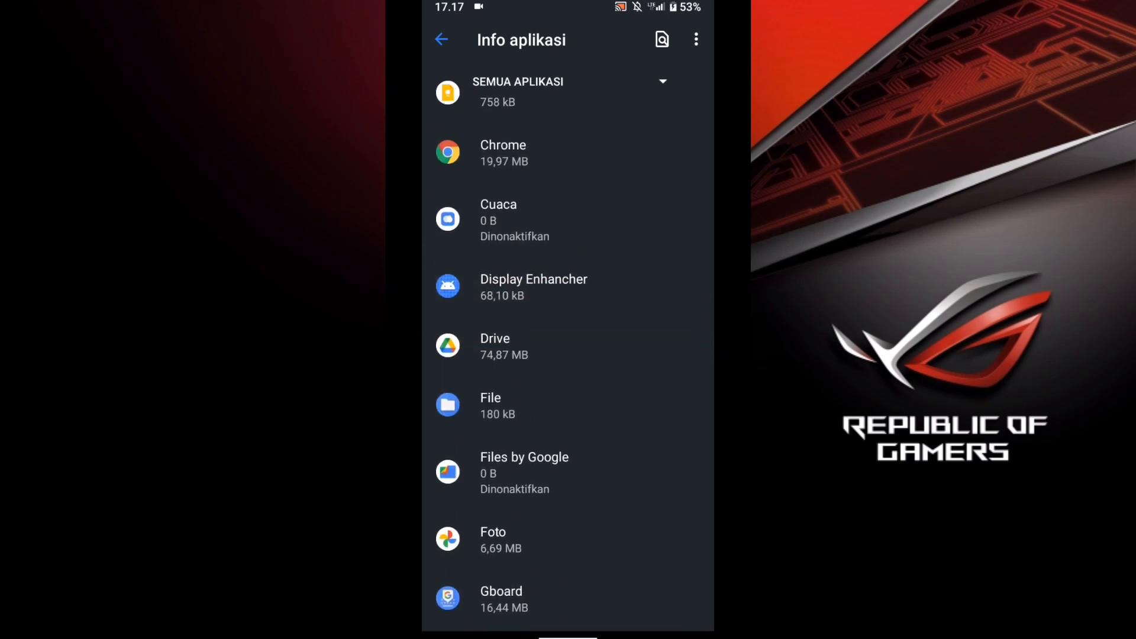
{"action": "left_click", "coordinate": [534, 286]}
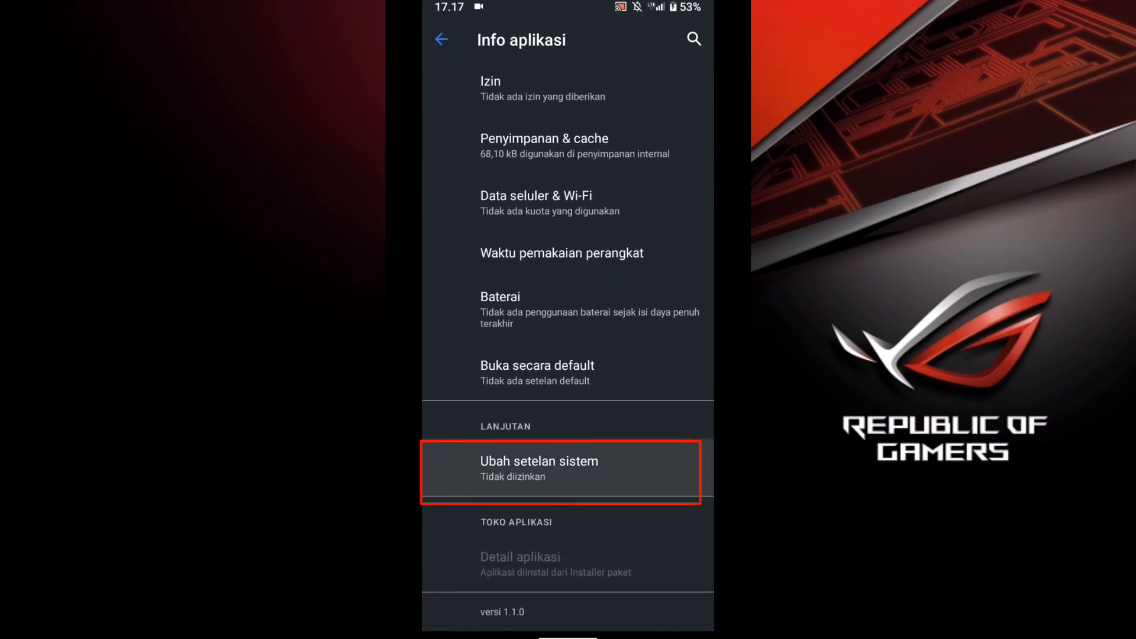
Switch on 'Izinkan mengubah setelan sistem' for Display Enhancer and return to its app info.
{"action": "left_click", "coordinate": [560, 470]}
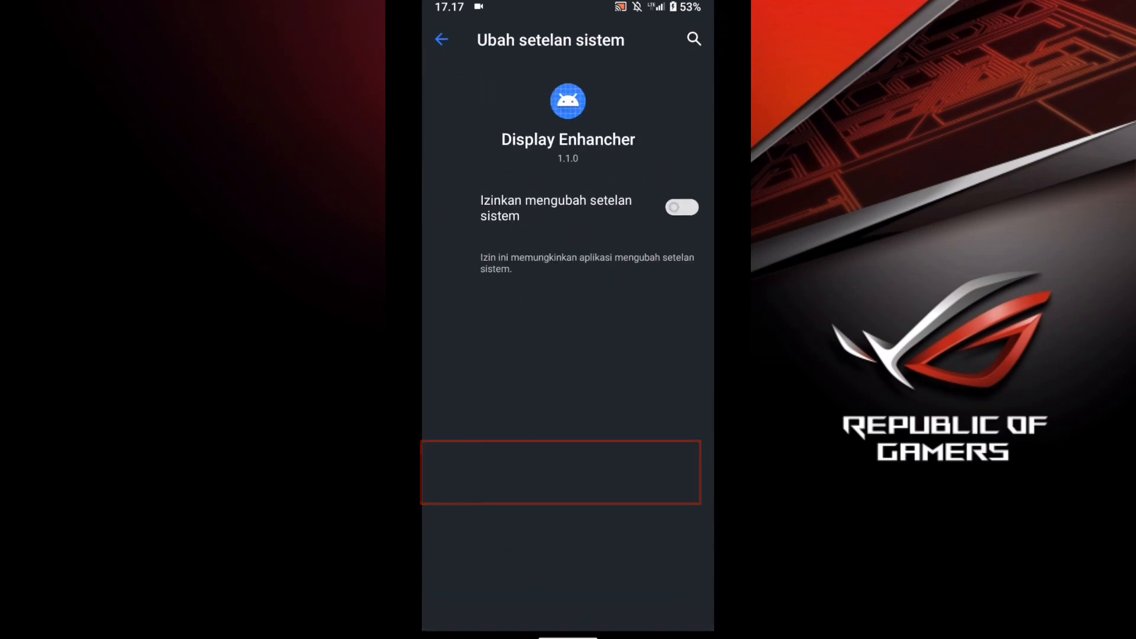
{"action": "left_click", "coordinate": [680, 207]}
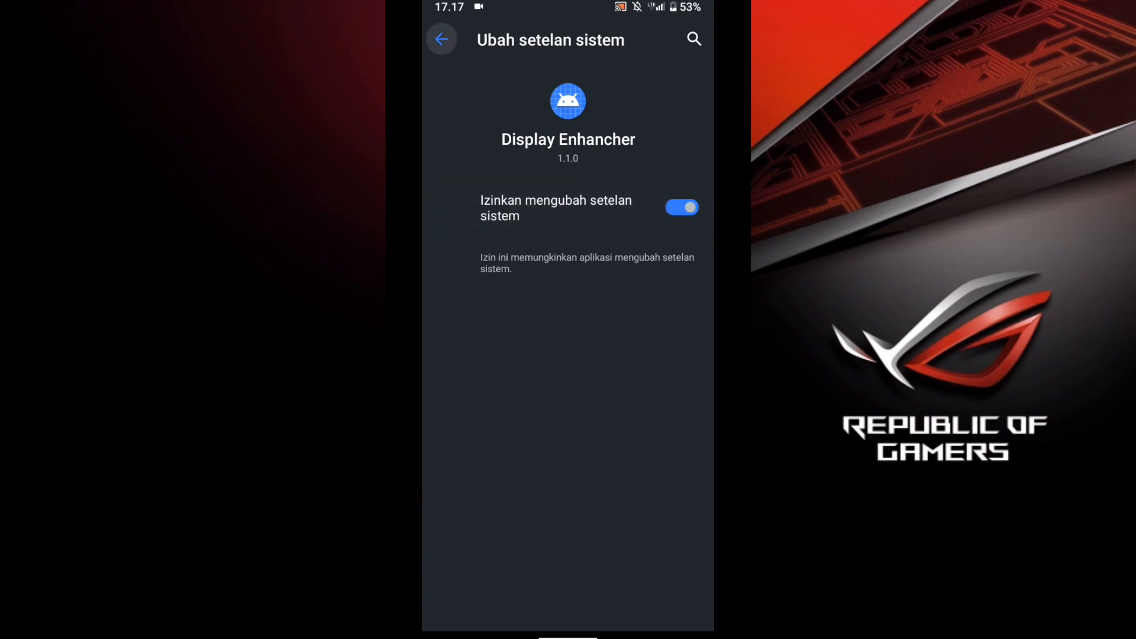
{"action": "left_click", "coordinate": [442, 39]}
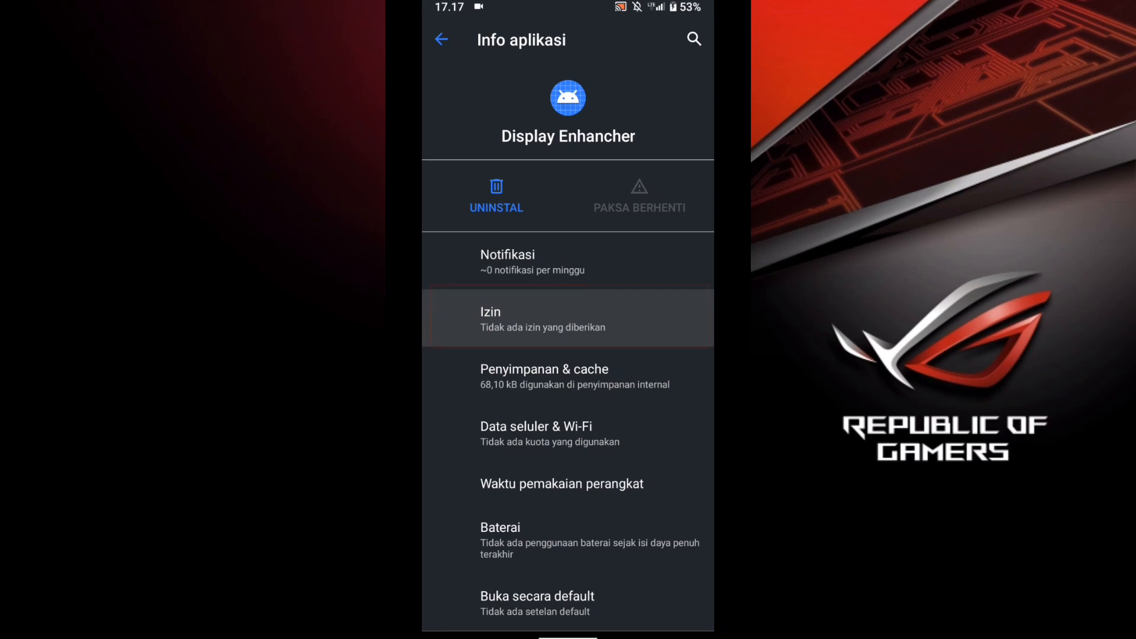
Grant Display Enhancer the 'File dan media' permission, then back out to Apps & notifications.
{"action": "left_click", "coordinate": [542, 317]}
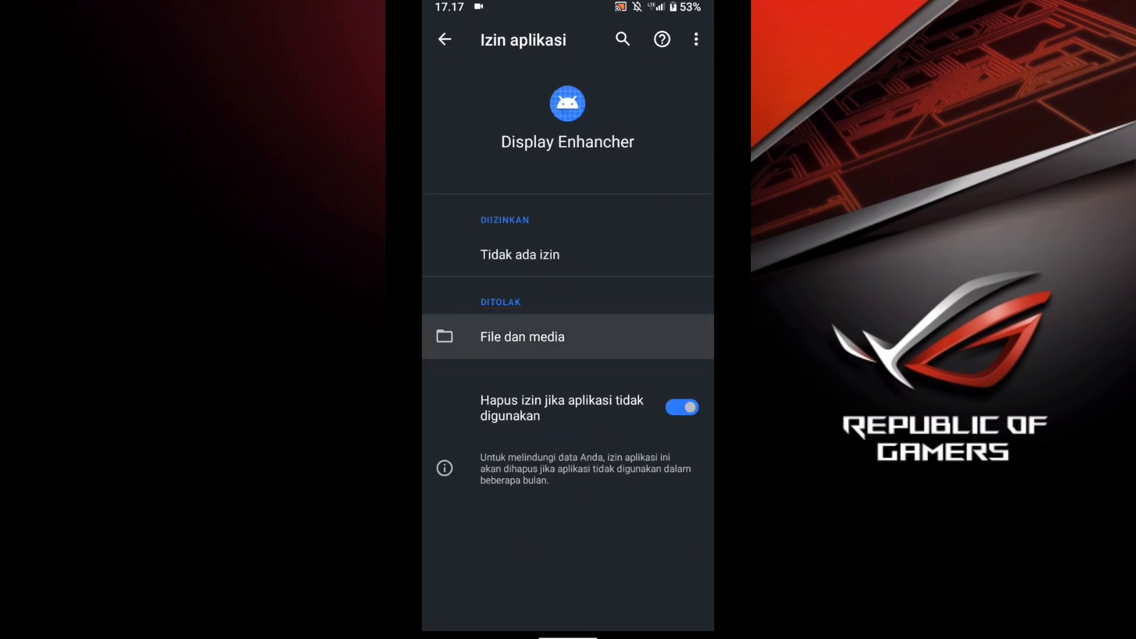
{"action": "left_click", "coordinate": [522, 336]}
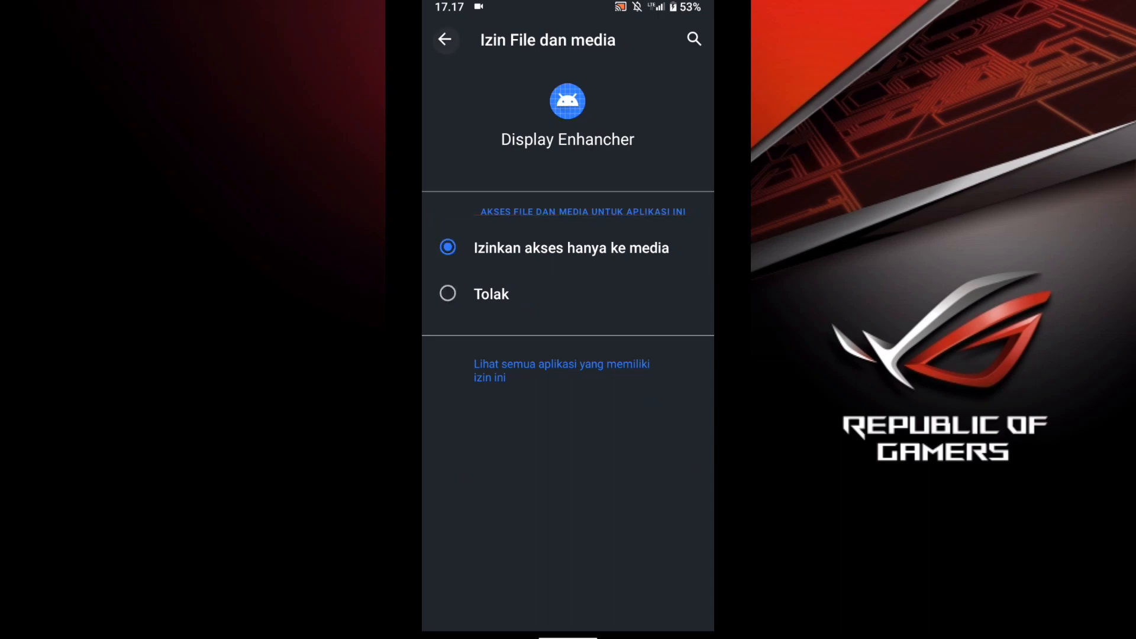
{"action": "left_click", "coordinate": [446, 39]}
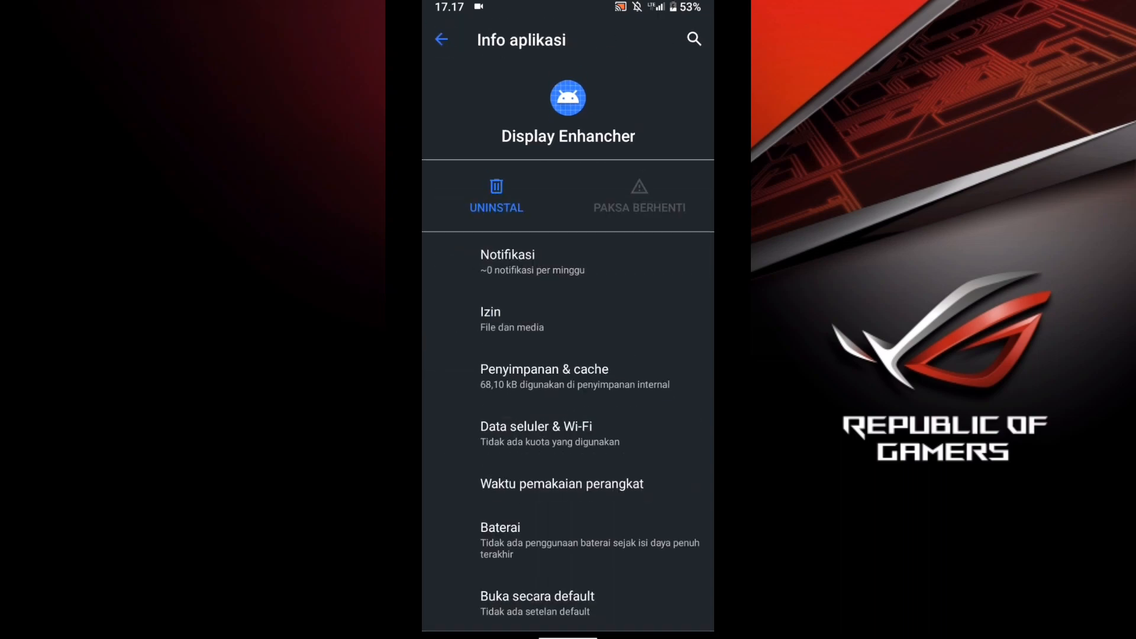
{"action": "left_click", "coordinate": [441, 39]}
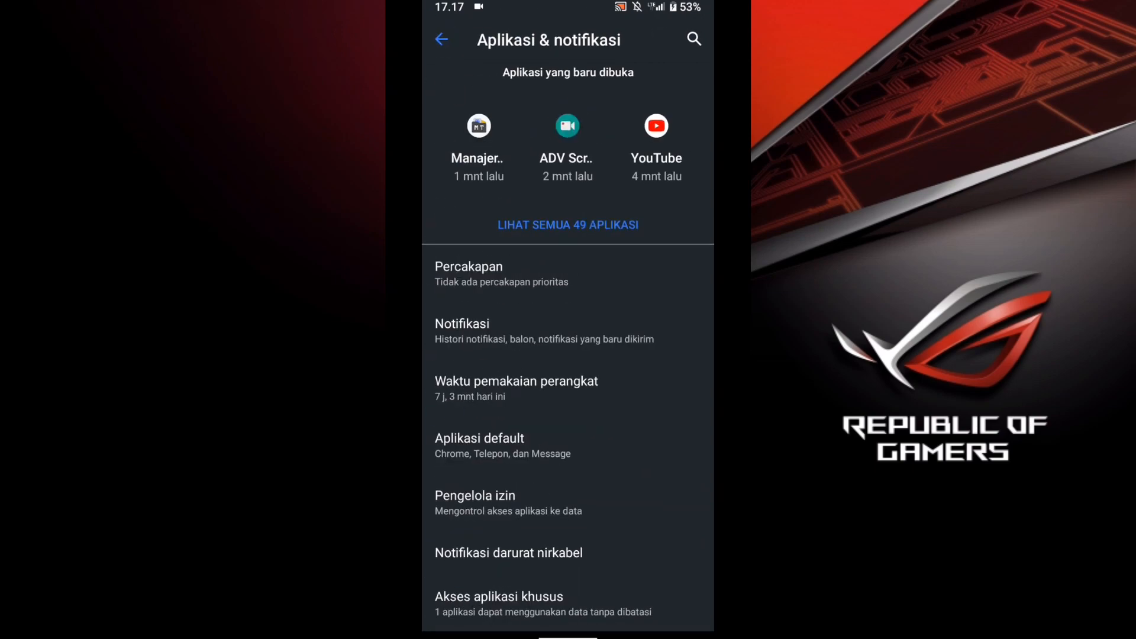